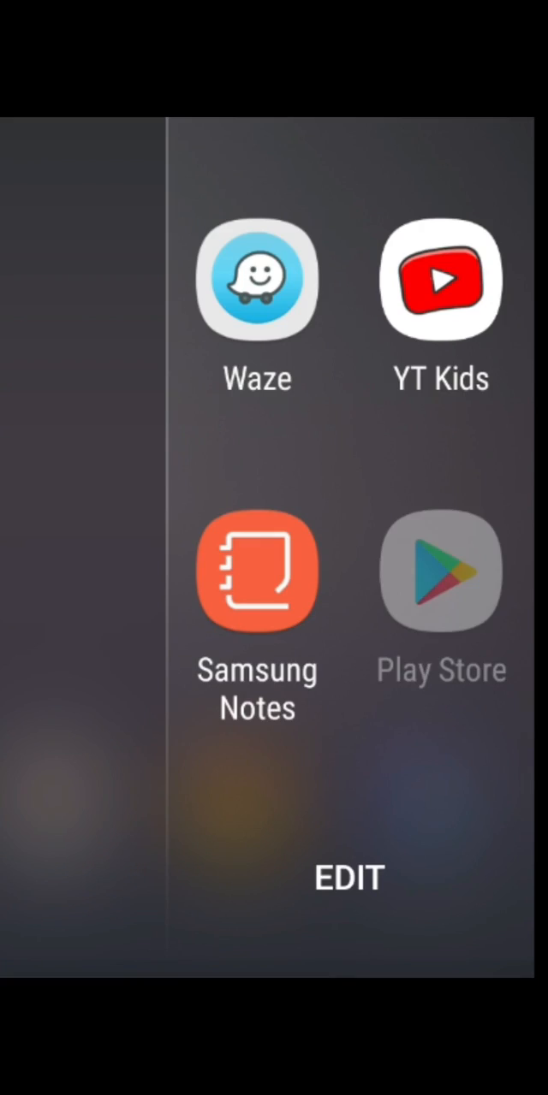
- Launch Play Store and search for "zoom" to surface ZOOM Cloud Meetings
left_click(440, 572)
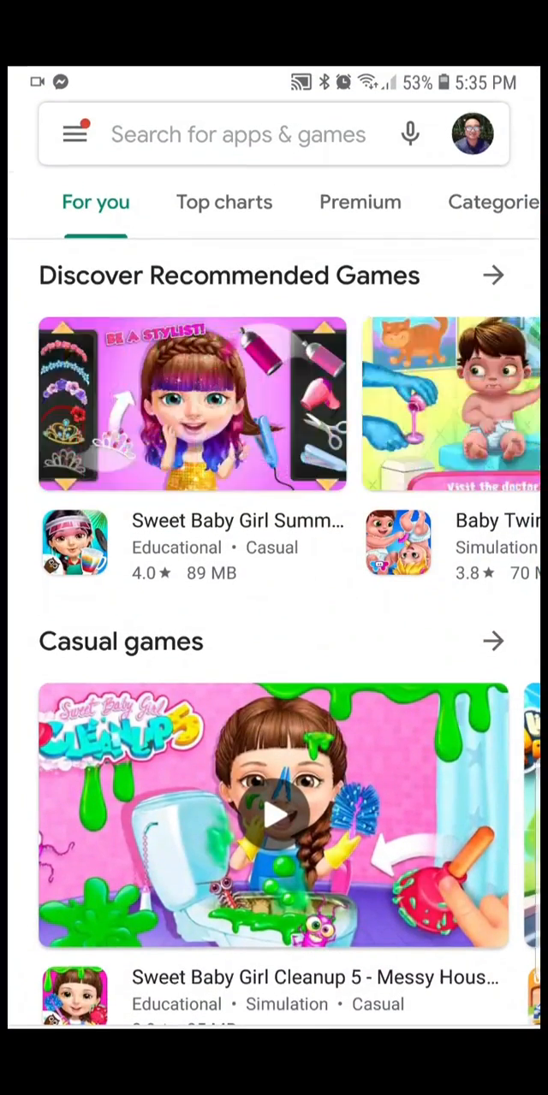
type("zoom")
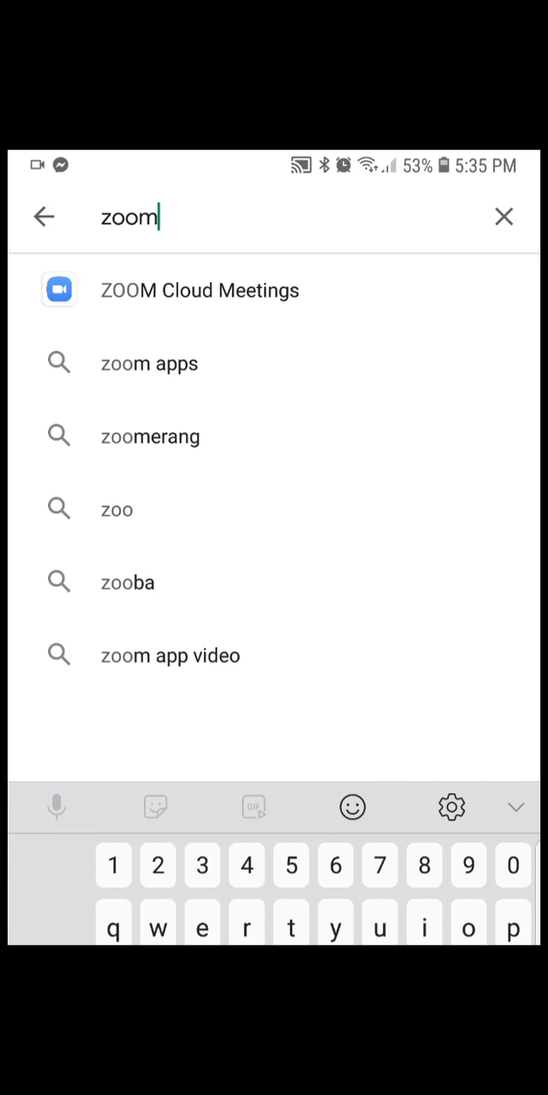
- Install ZOOM Cloud Meetings from its Play Store page
left_click(198, 291)
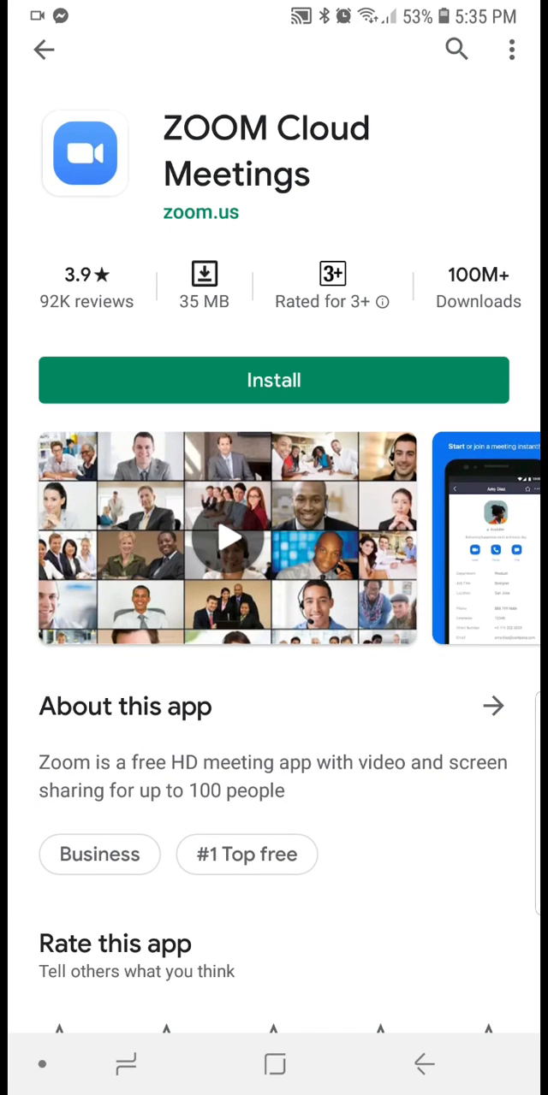
scroll("down", 3)
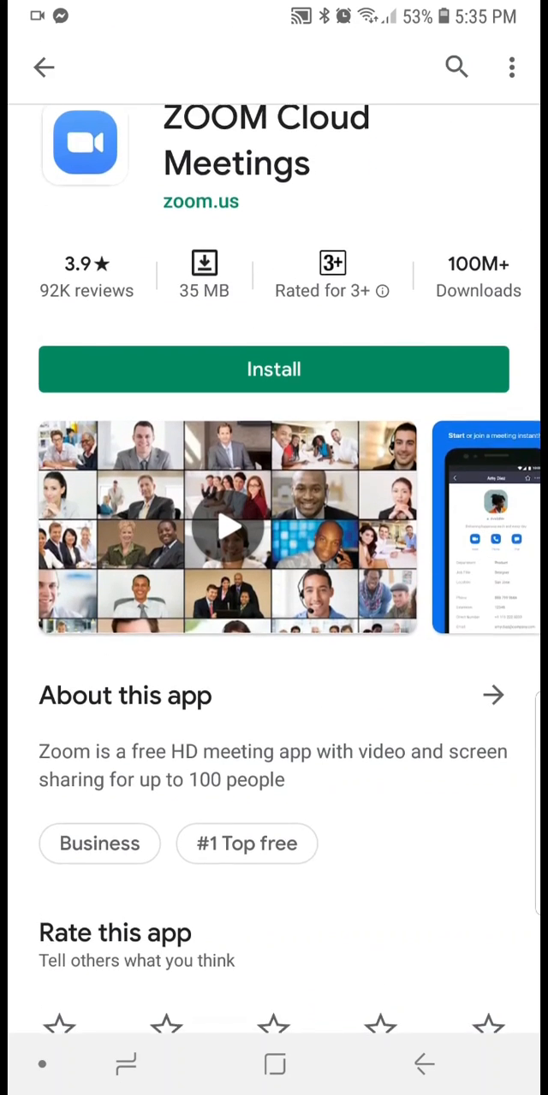
left_click(274, 369)
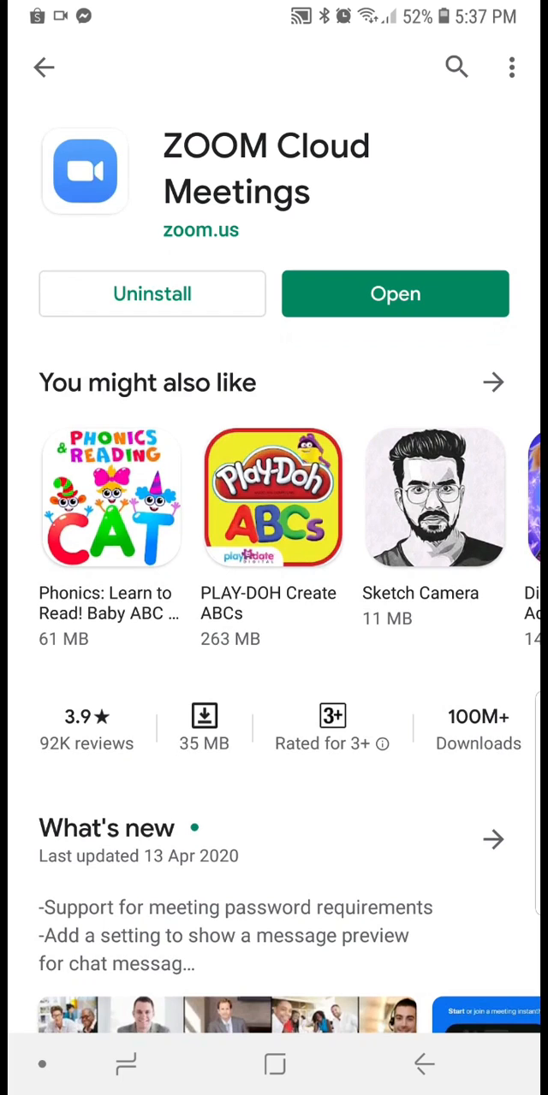
- Launch Zoom, pass the welcome screens and reach the Join a Meeting form
left_click(393, 294)
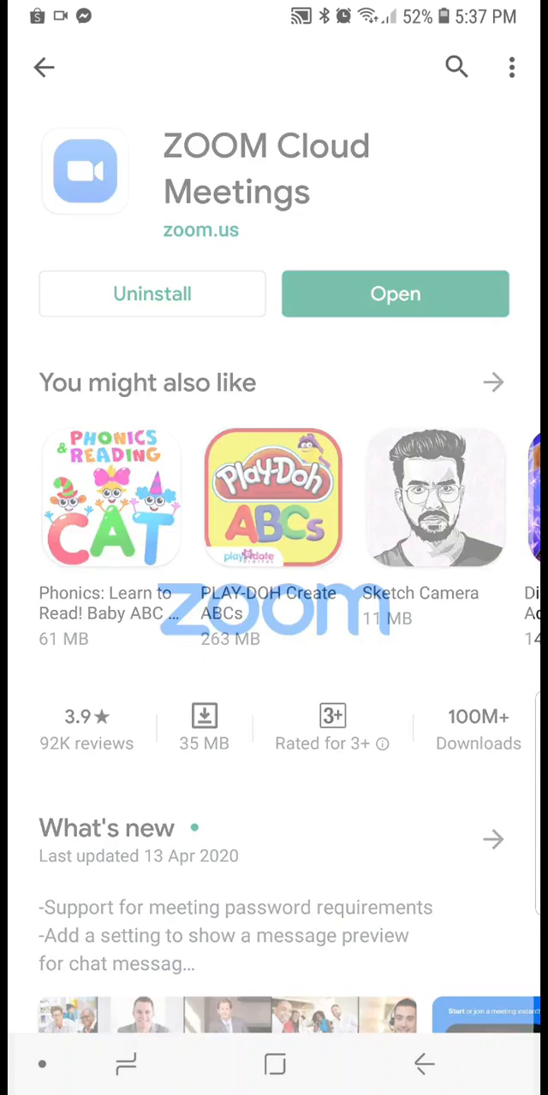
left_click(393, 294)
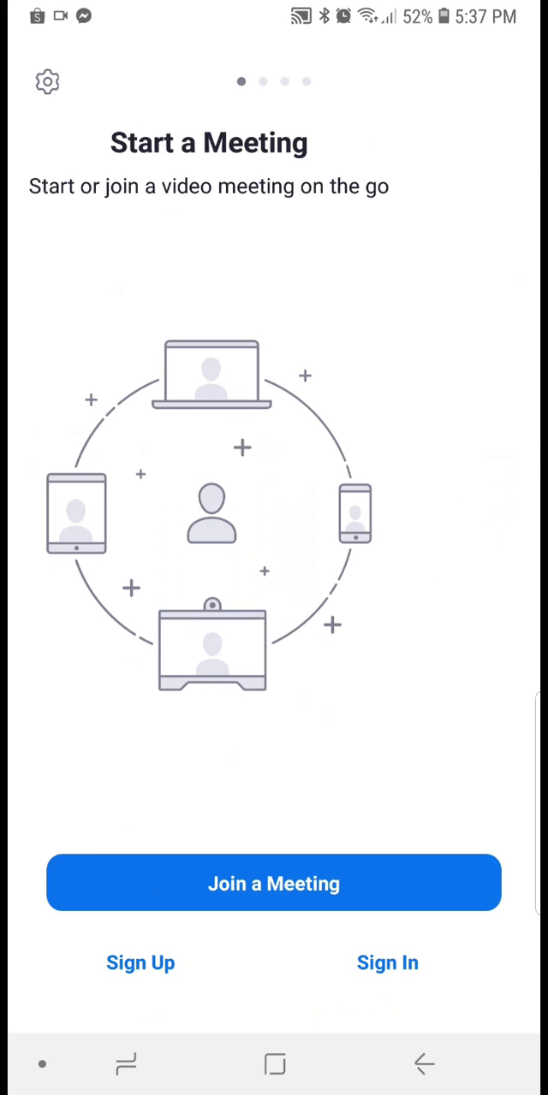
scroll("left", 3)
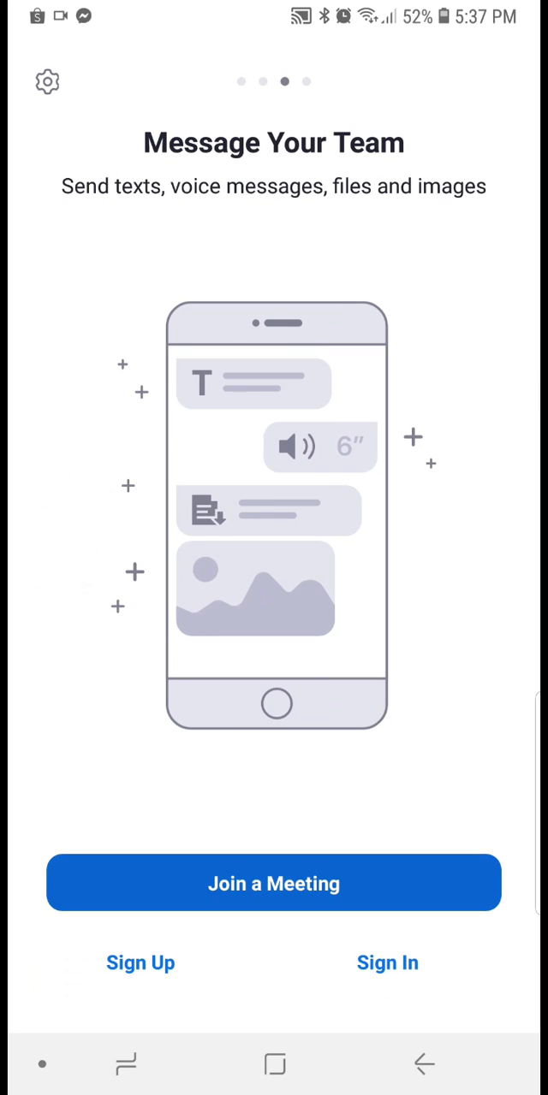
left_click(273, 883)
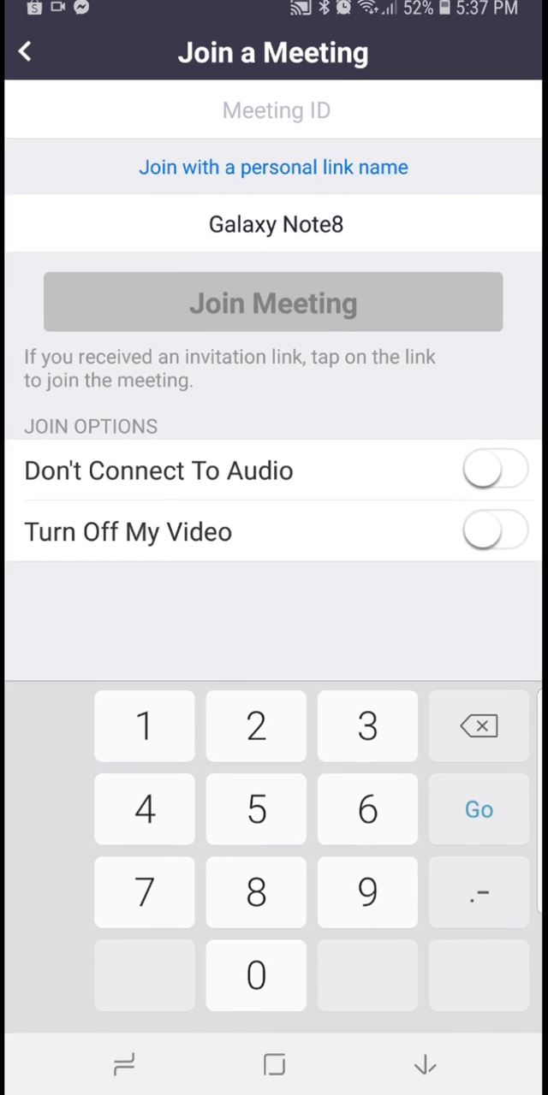
- Replace the device name with Jake on the join form, then return to the welcome screen
left_click(274, 224)
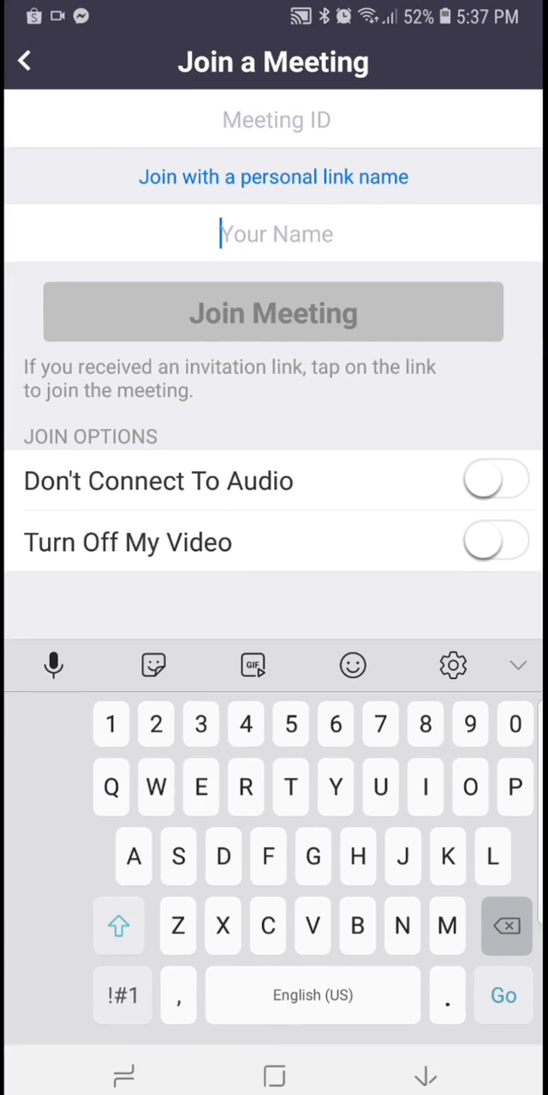
type("Jake")
left_click(274, 120)
type("565 8")
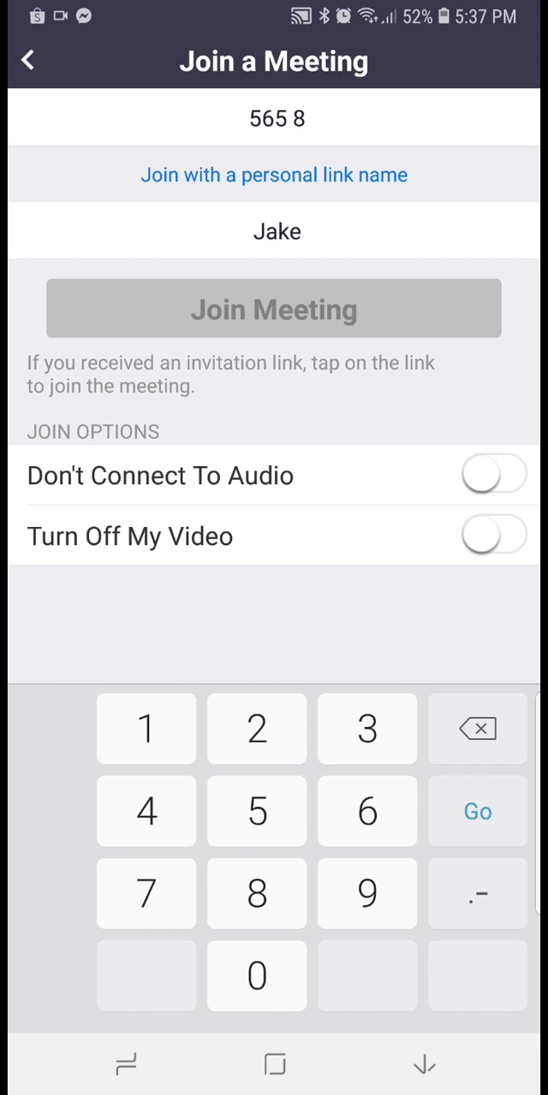
left_click(28, 61)
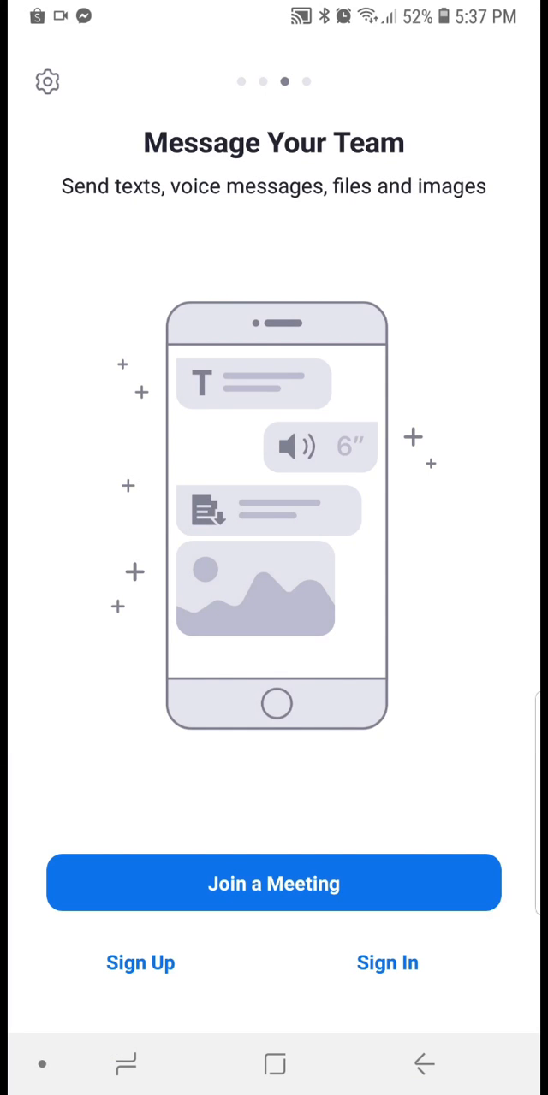